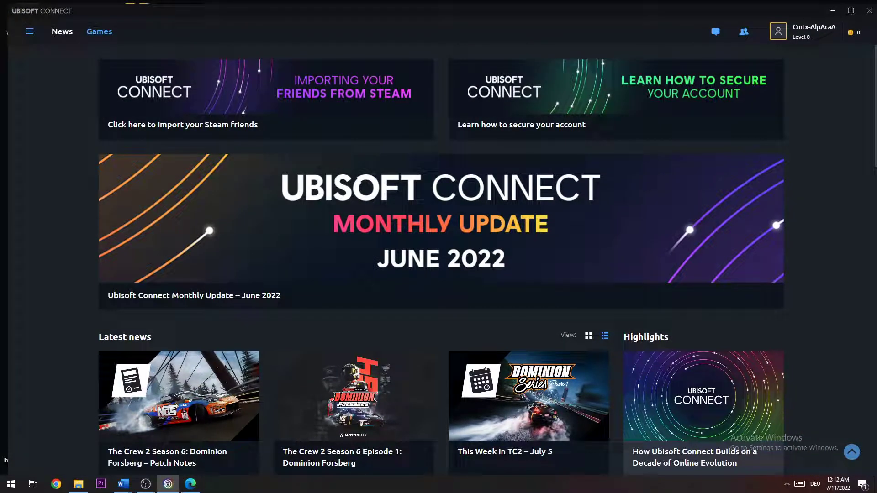
# Step: Close the Ubisoft Connect launcher window, leaving Task Manager showing it running
pyautogui.click(833, 10)
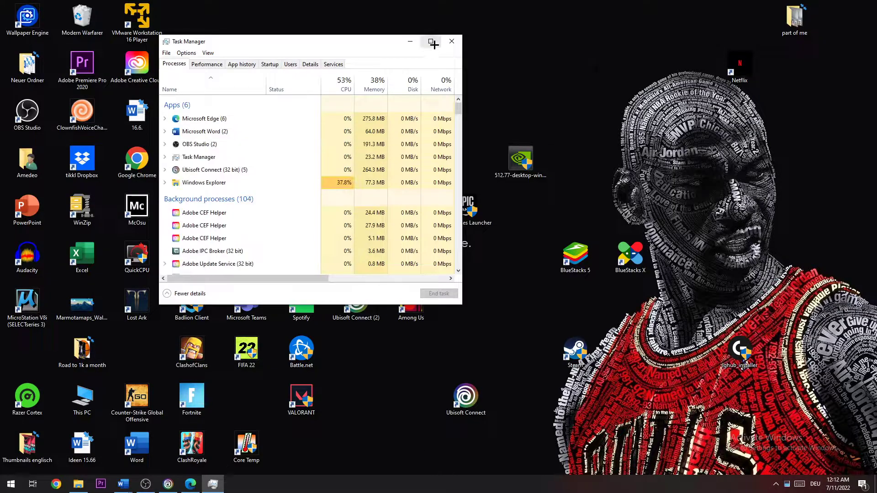
# Step: Maximize Task Manager on the Details tab and scroll to the upc.exe and UplayWebCore.exe entries
pyautogui.click(432, 41)
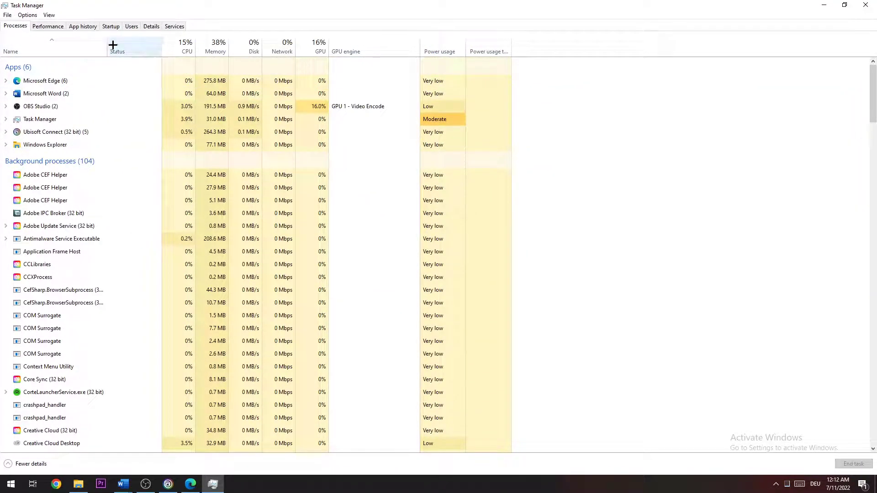
pyautogui.click(151, 27)
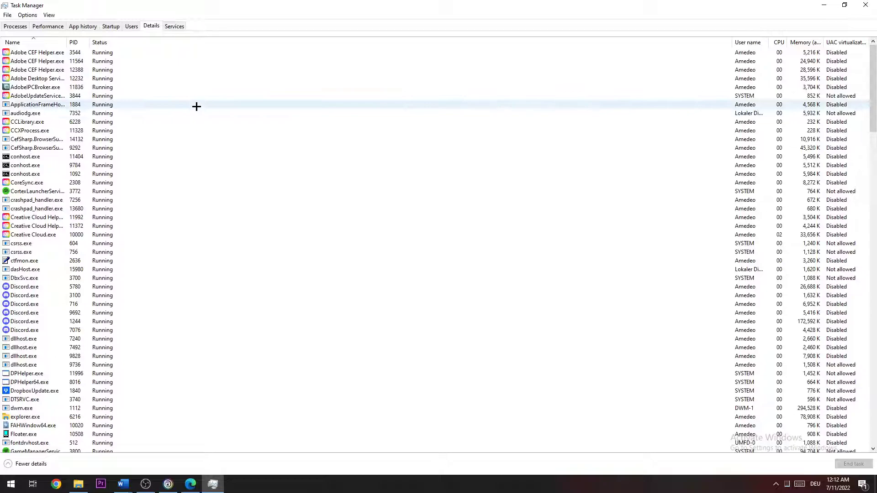
pyautogui.click(37, 105)
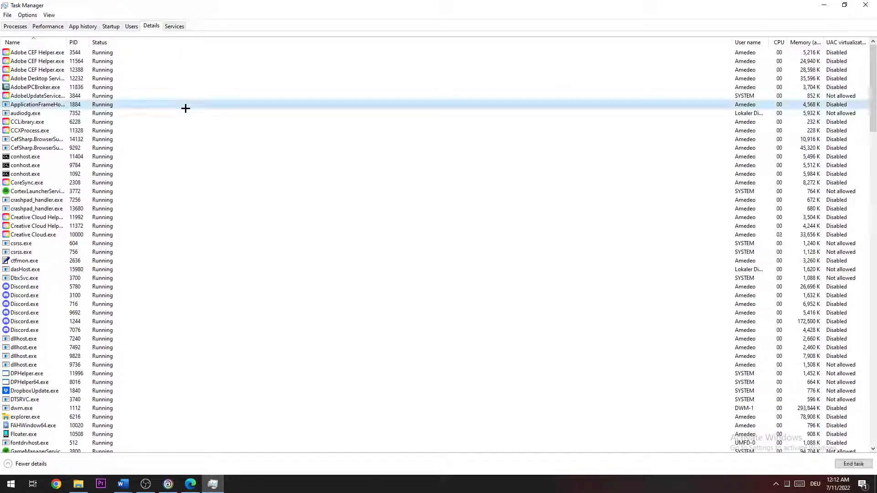
pyautogui.scroll(-3)
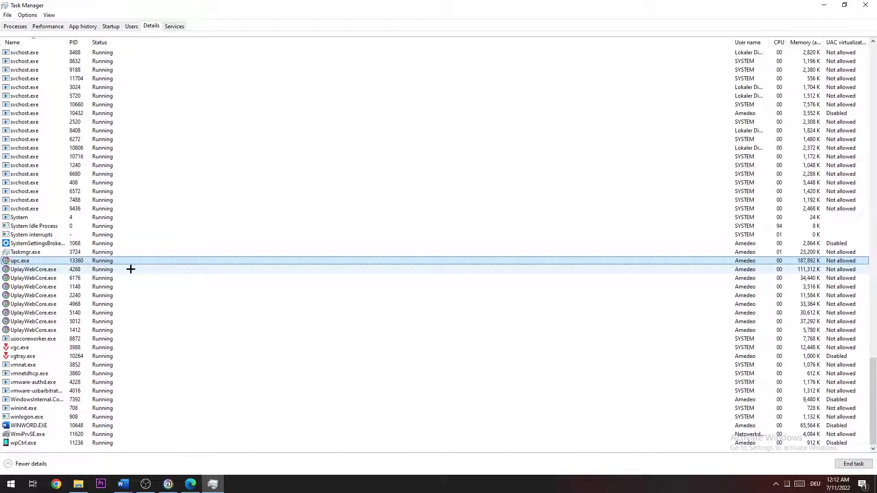
# Step: Open the context menu for UplayWebCore.exe to set its priority to Above normal
pyautogui.rightClick(32, 269)
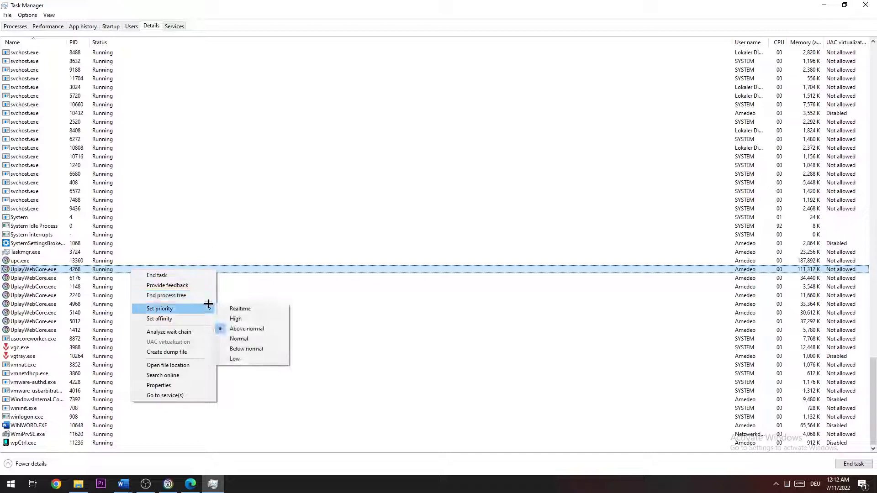
pyautogui.moveTo(246, 329)
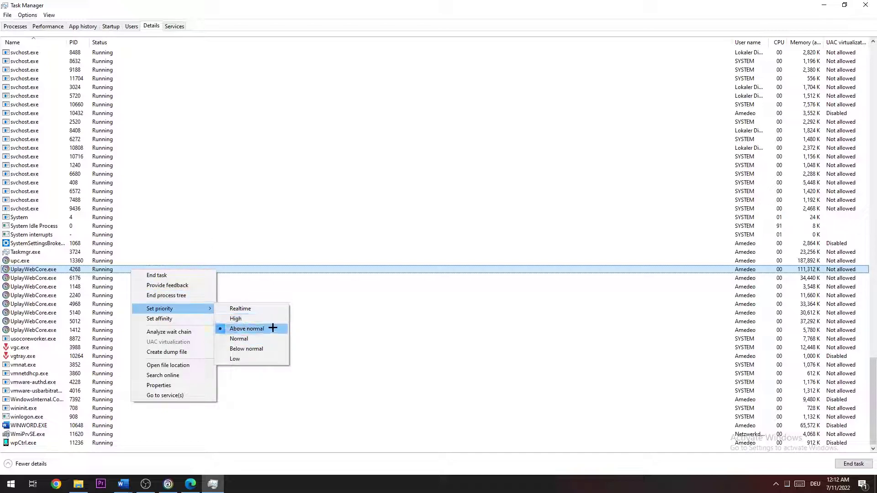
pyautogui.moveTo(246, 349)
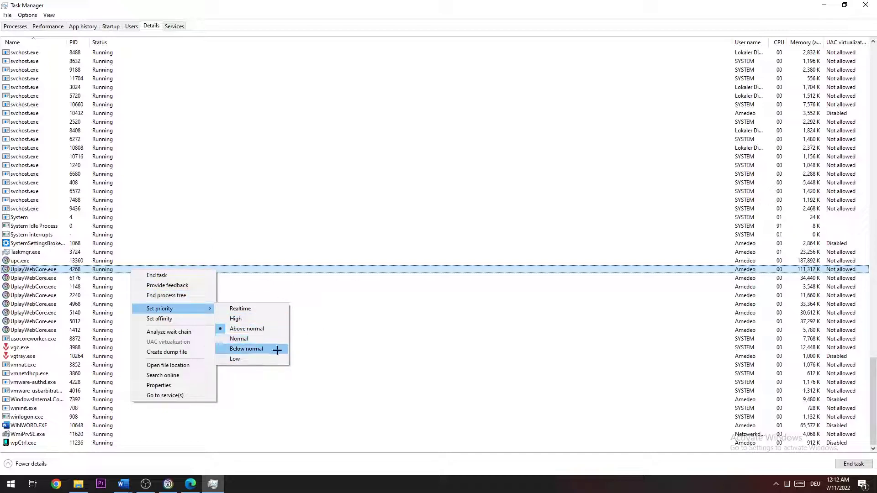
pyautogui.moveTo(246, 329)
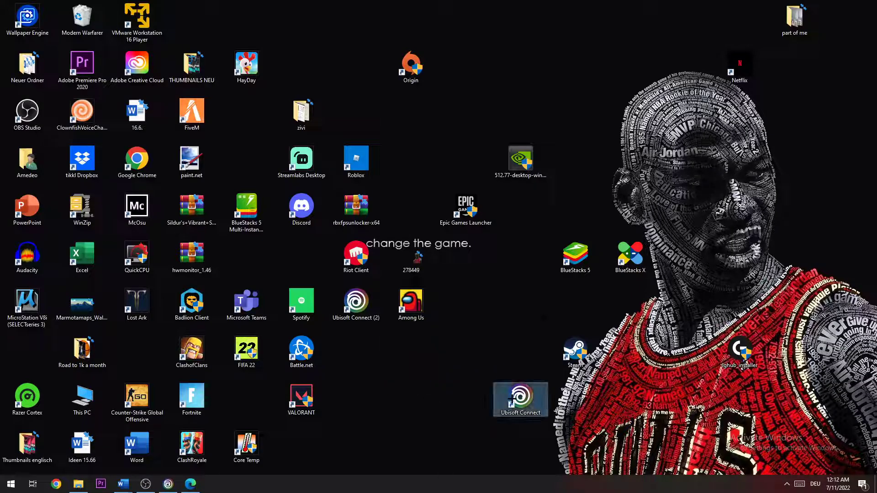
# Step: Open Properties for the Ubisoft Connect desktop shortcut beside Among Us
pyautogui.rightClick(519, 400)
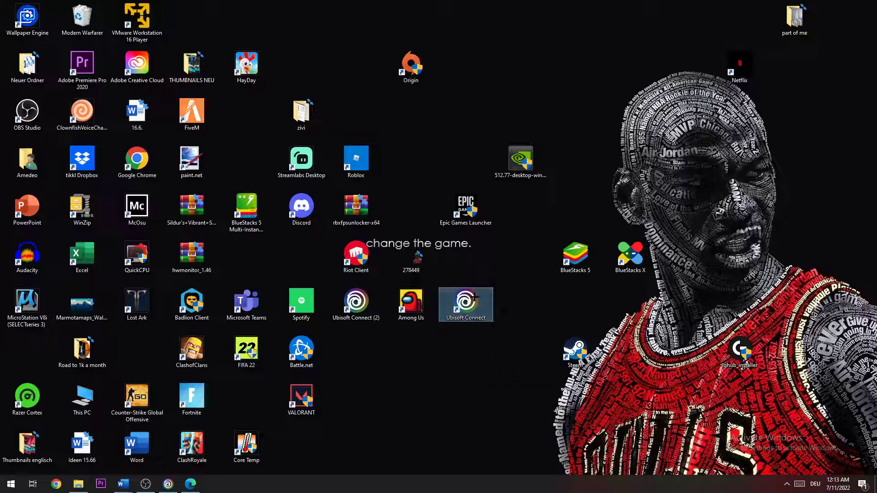
pyautogui.rightClick(466, 304)
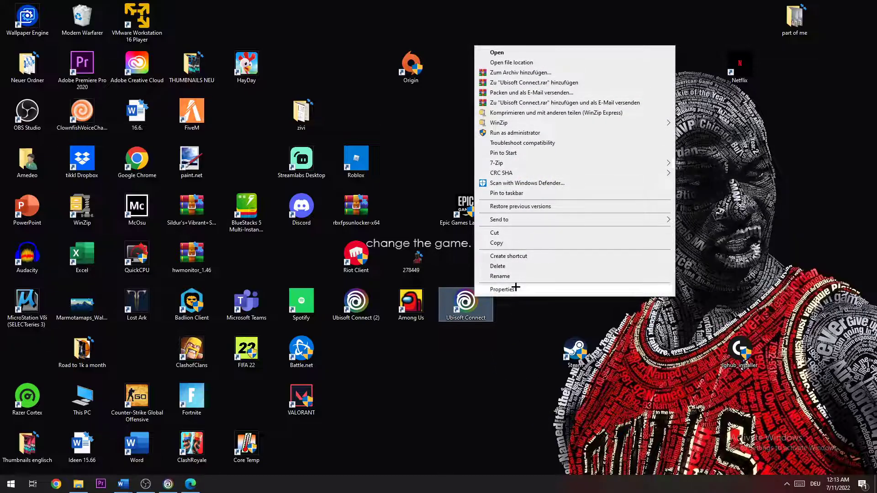
pyautogui.click(504, 289)
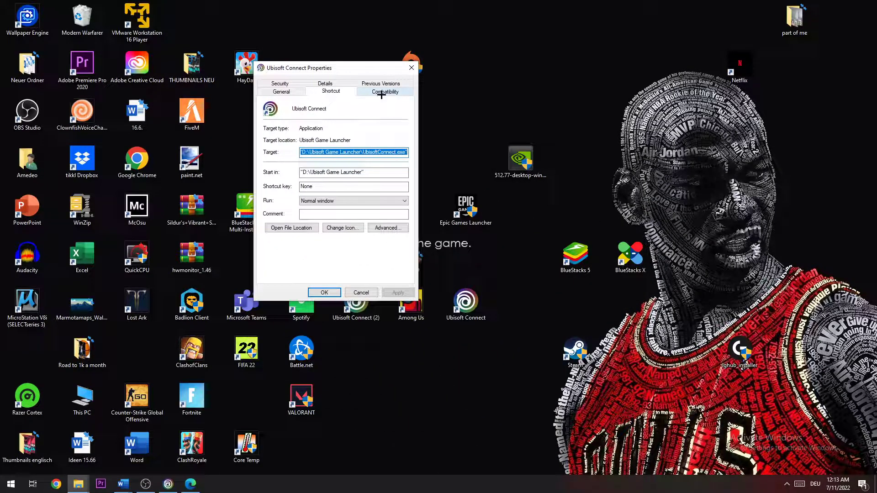
# Step: Enable Windows 8 compatibility mode and Run as administrator on the shortcut's Compatibility tab
pyautogui.click(385, 92)
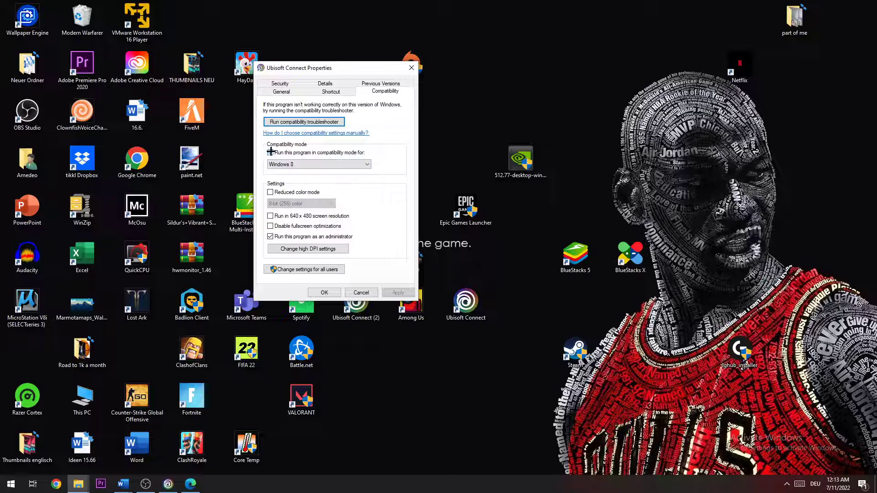
pyautogui.click(270, 152)
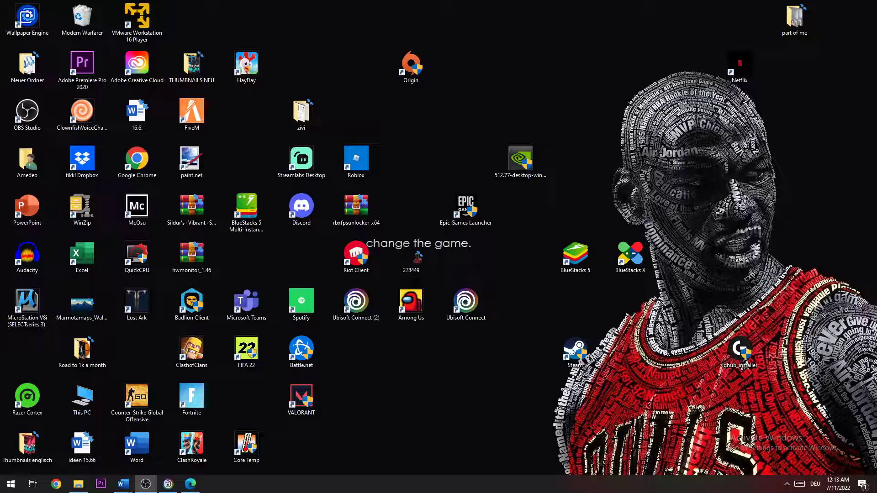
pyautogui.click(301, 350)
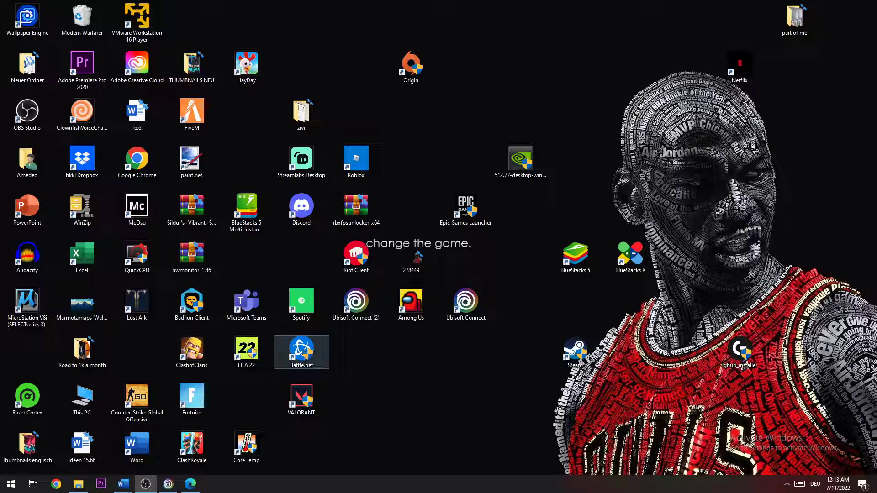
pyautogui.click(411, 257)
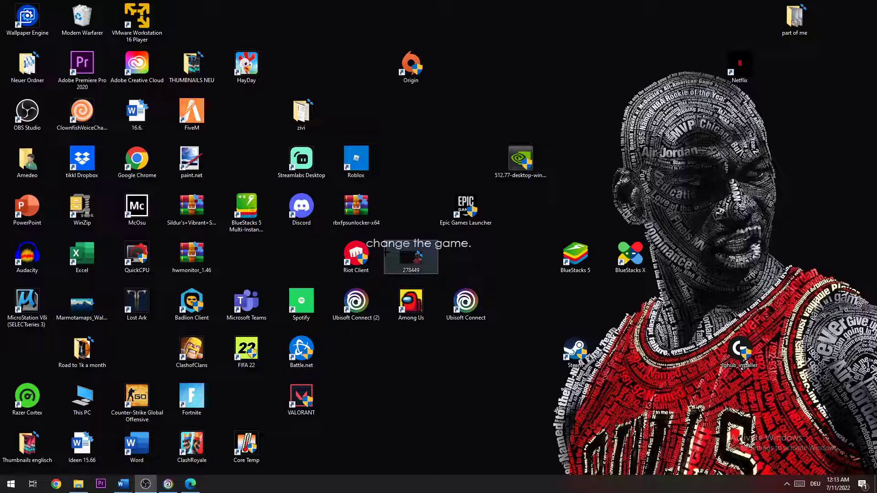